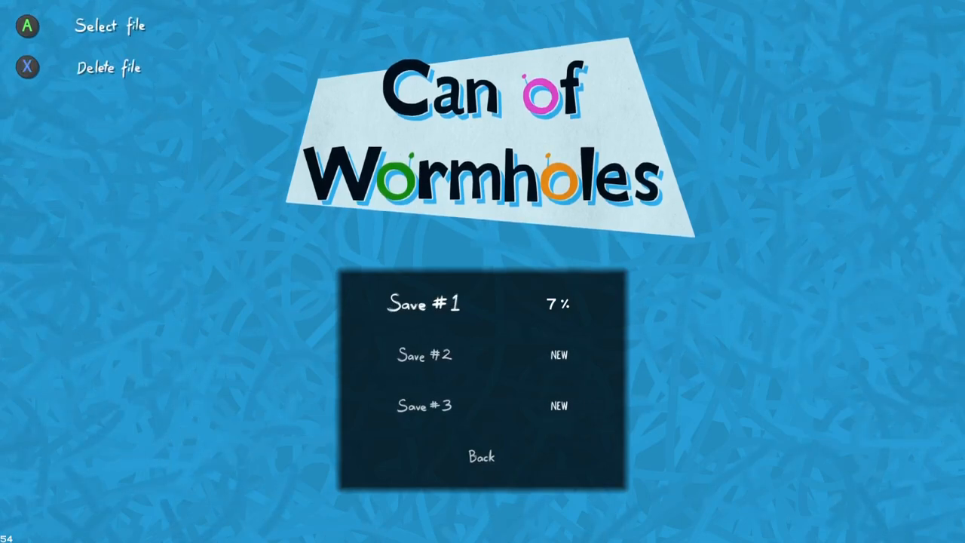
# Step: Load Save #1 and switch Aim assist off in the Options menu
pyautogui.click(423, 304)
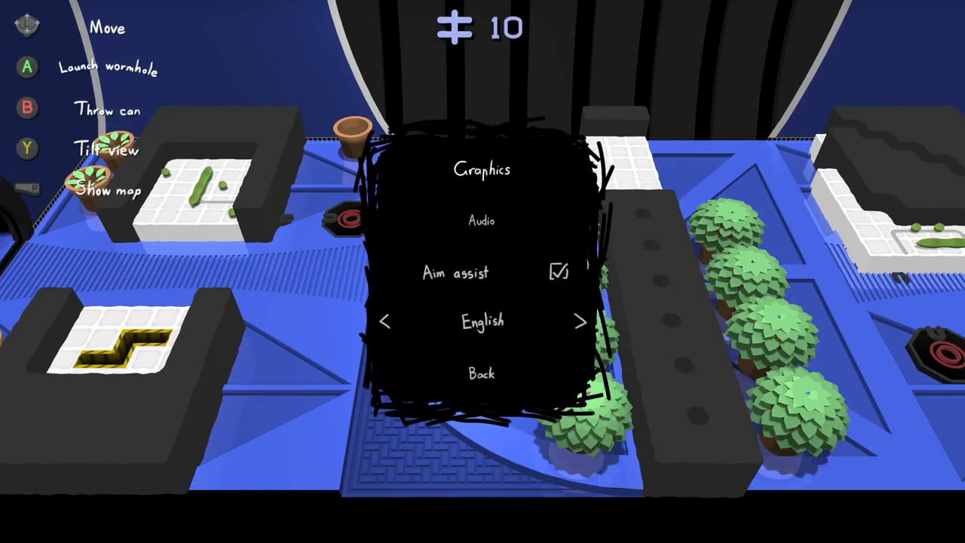
pyautogui.click(560, 272)
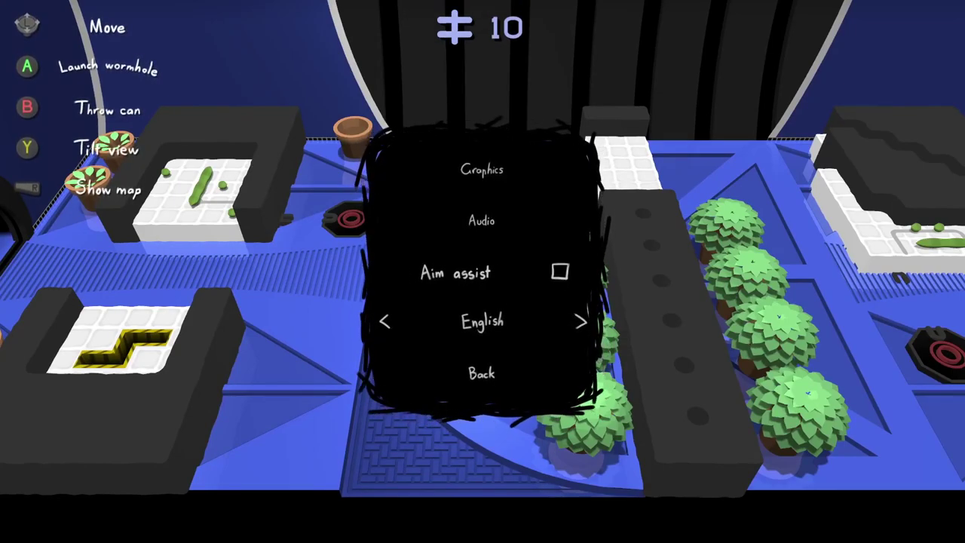
pyautogui.click(481, 373)
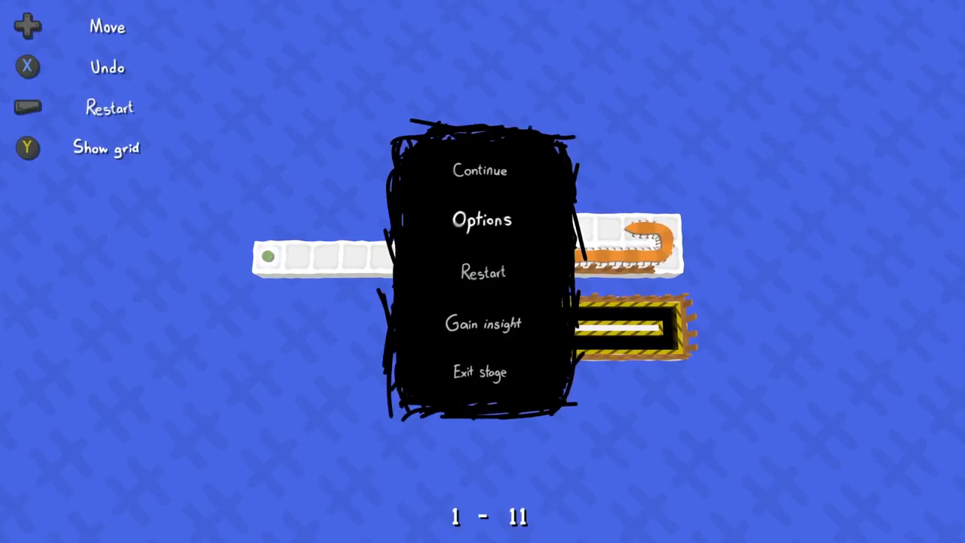
# Step: From the level 1-11 pause menu, open Options showing Graphics, Audio, Aim assist and Back
pyautogui.click(482, 220)
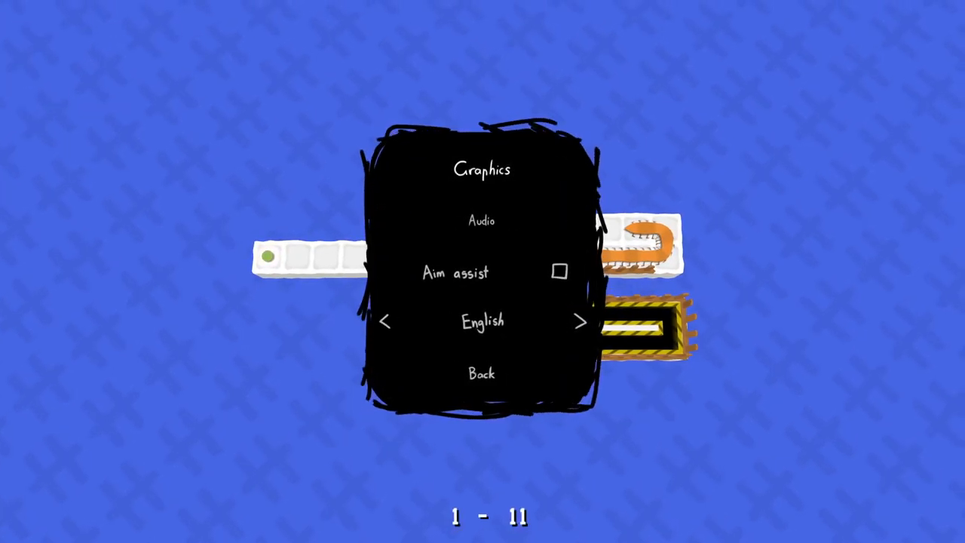
pyautogui.click(482, 373)
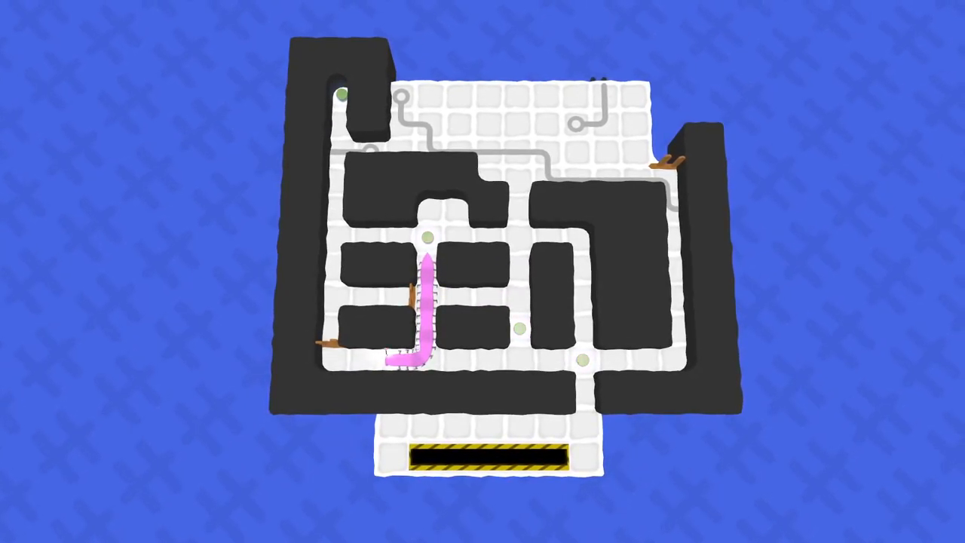
# Step: Push the pink worm right to finish the central corridor of the grid puzzle
pyautogui.press('Right')
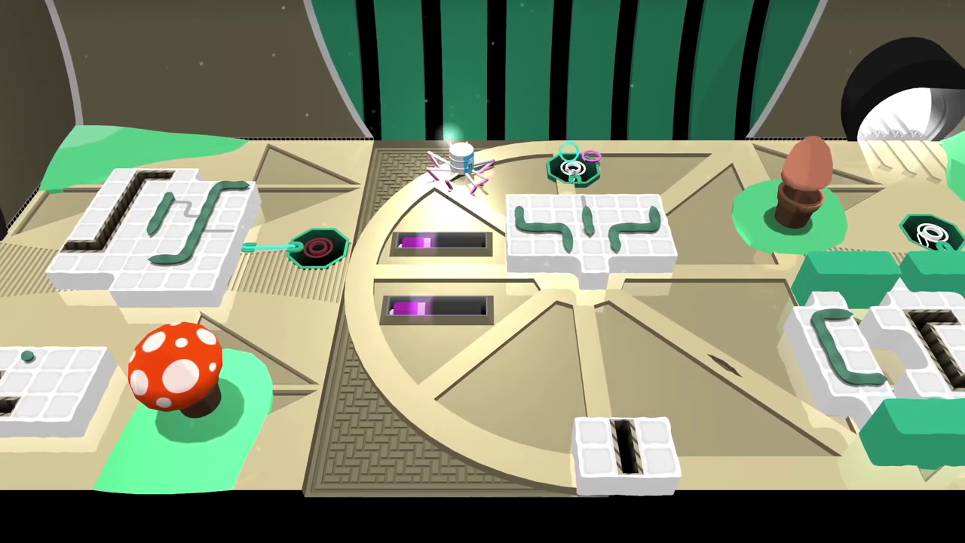
# Step: Pause the game over the hub world with Escape
pyautogui.press('Escape')
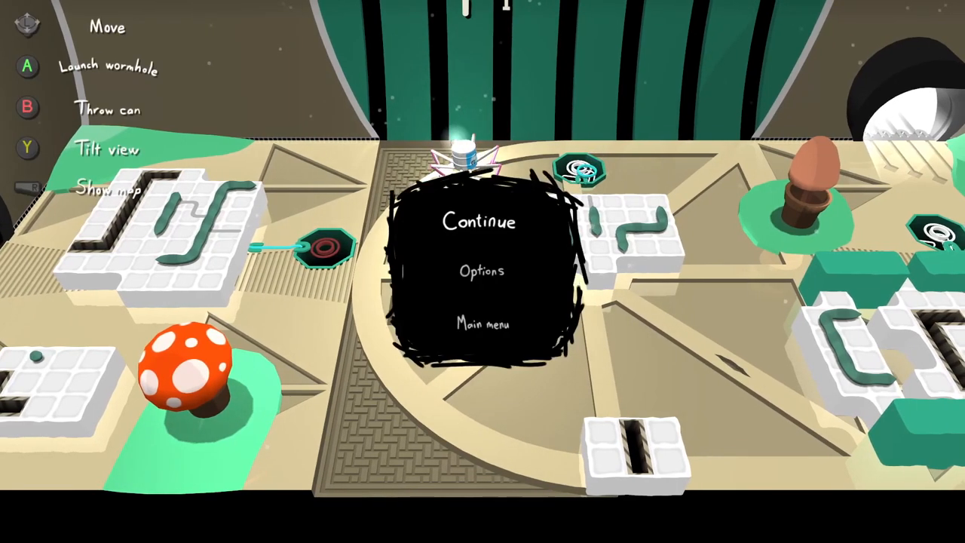
# Step: Select Continue from the pause menu to resume play over the hub
pyautogui.click(481, 270)
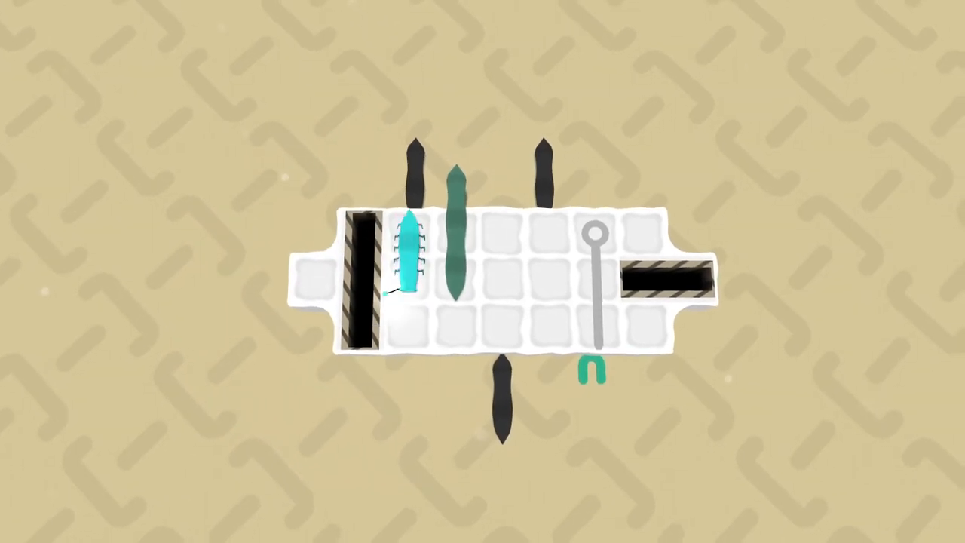
# Step: Drag to steer the cyan and green worms around the dark pits
pyautogui.moveTo(411, 260); pyautogui.dragTo(332, 294)
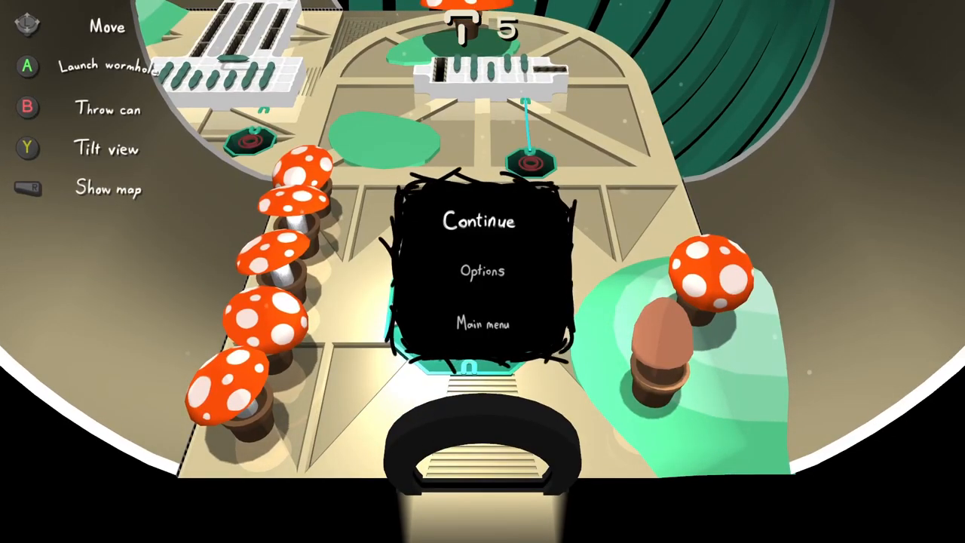
# Step: Select Continue to dismiss the pause menu in the mushroom-lined hub
pyautogui.click(482, 221)
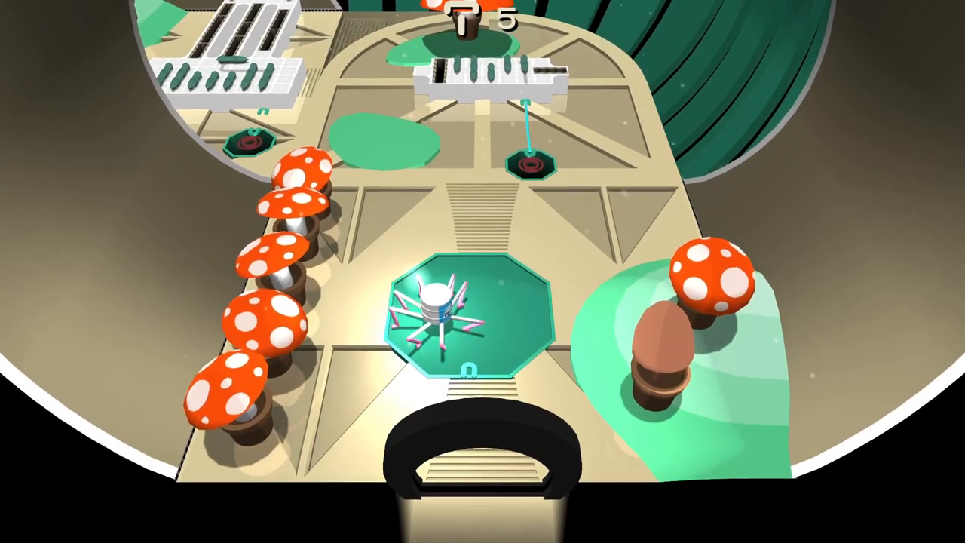